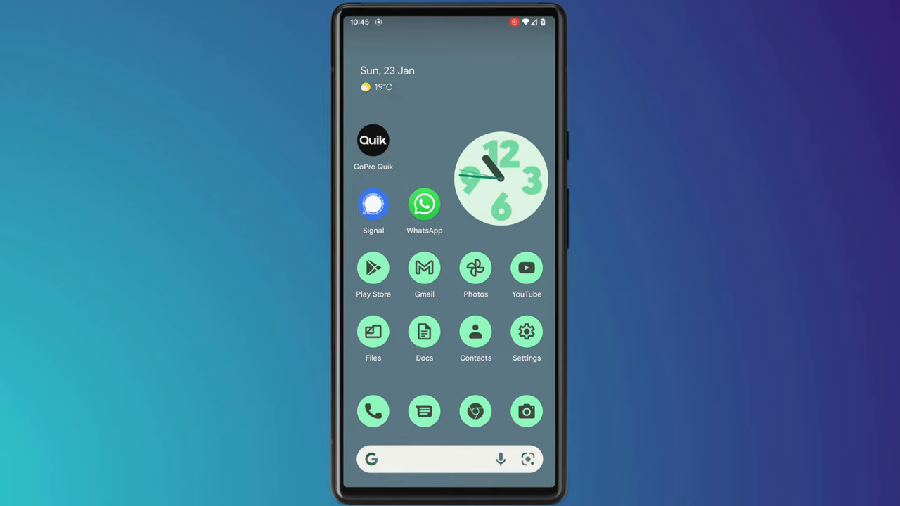
- Reach the USB connection options under Connected devices in the phone's Settings
scroll(down, 3)
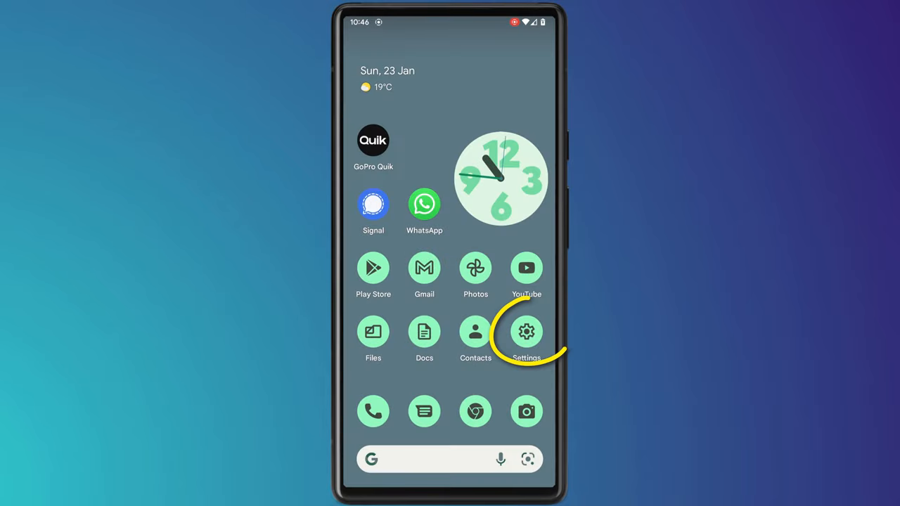
click(526, 332)
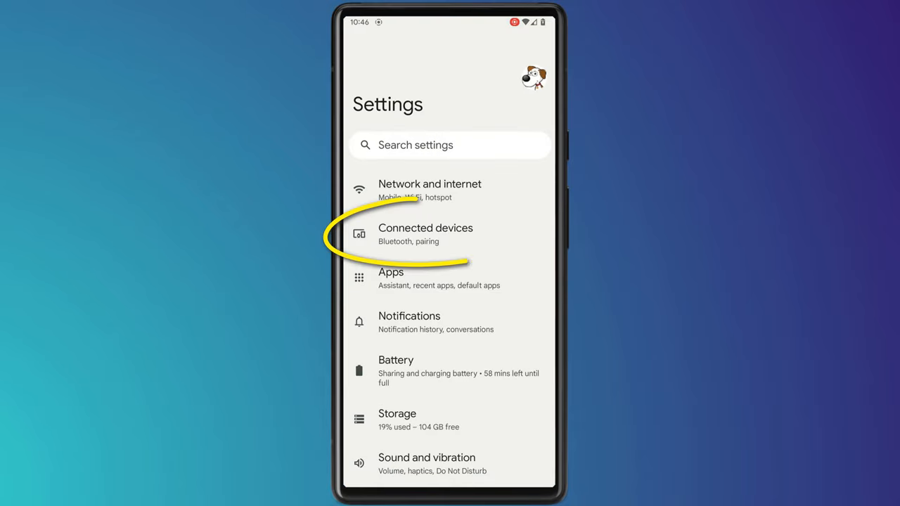
click(424, 234)
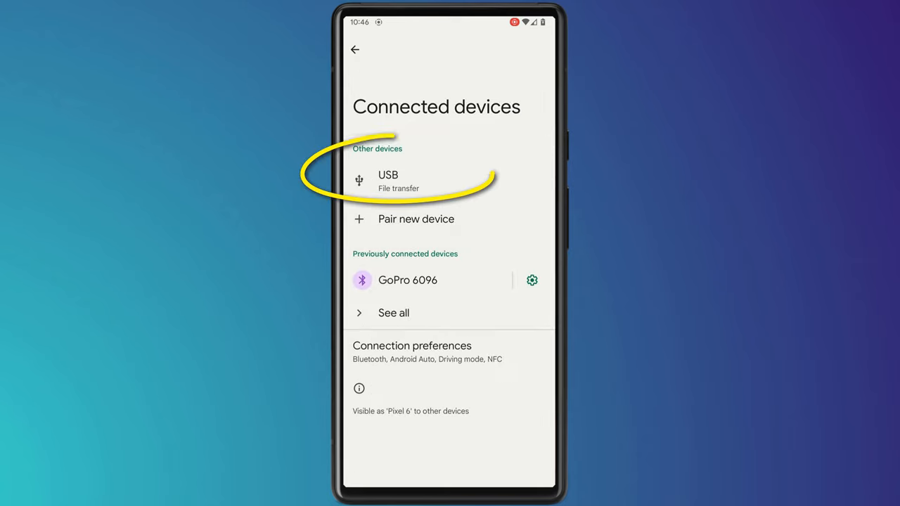
click(388, 180)
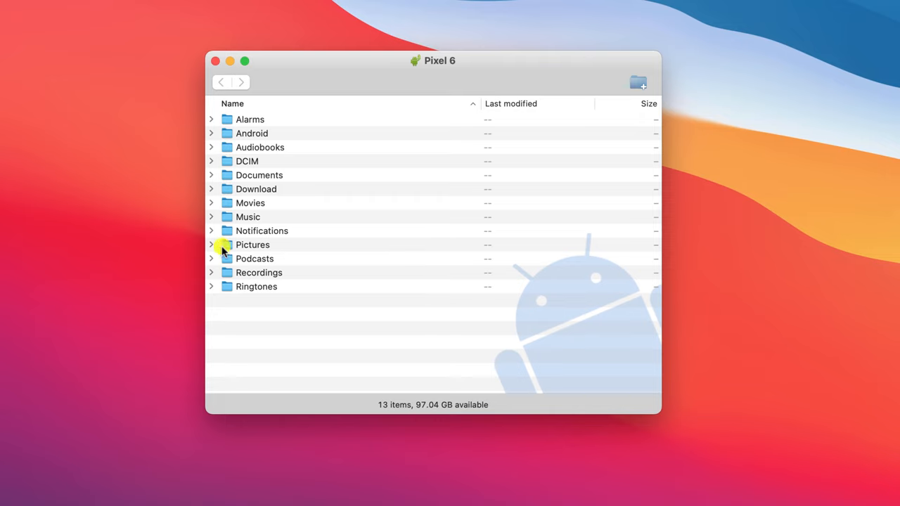
mouse_move(214, 249)
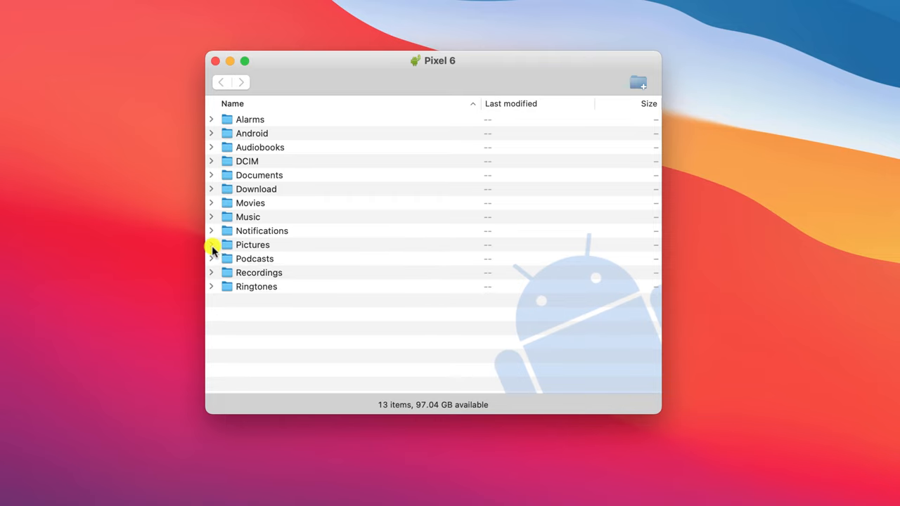
- Create a folder named GoPro at the top level of the Pixel 6's storage and enter it
click(211, 160)
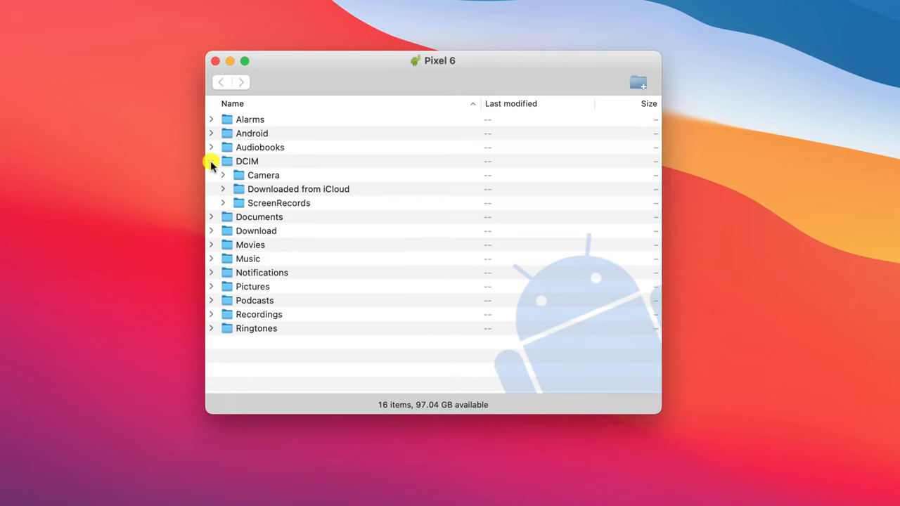
click(211, 160)
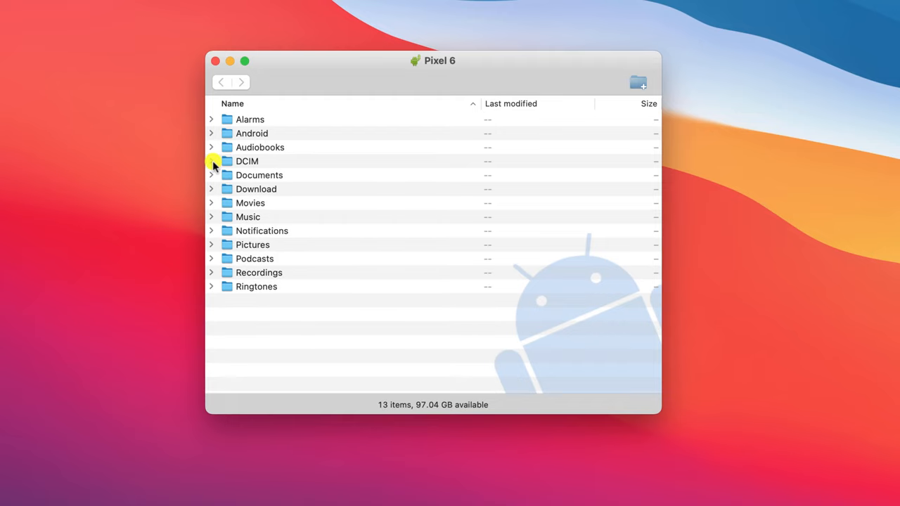
mouse_move(310, 344)
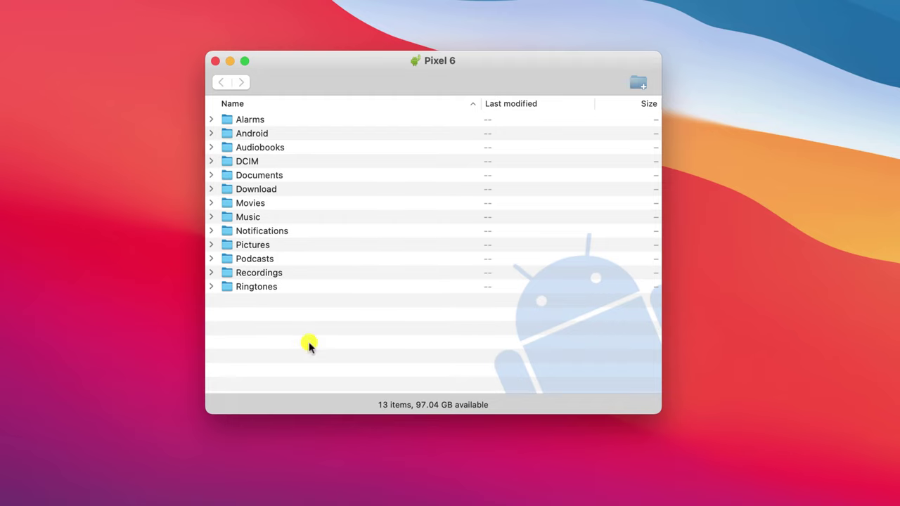
right_click(308, 344)
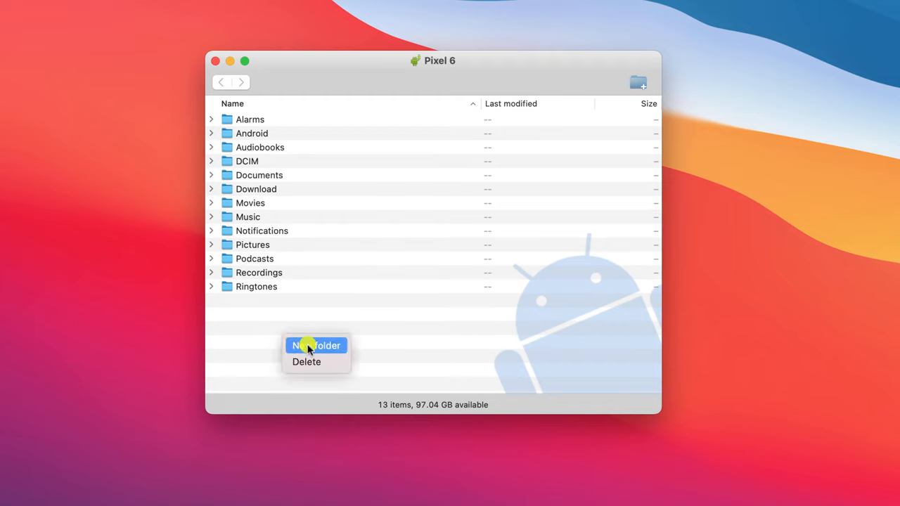
click(315, 346)
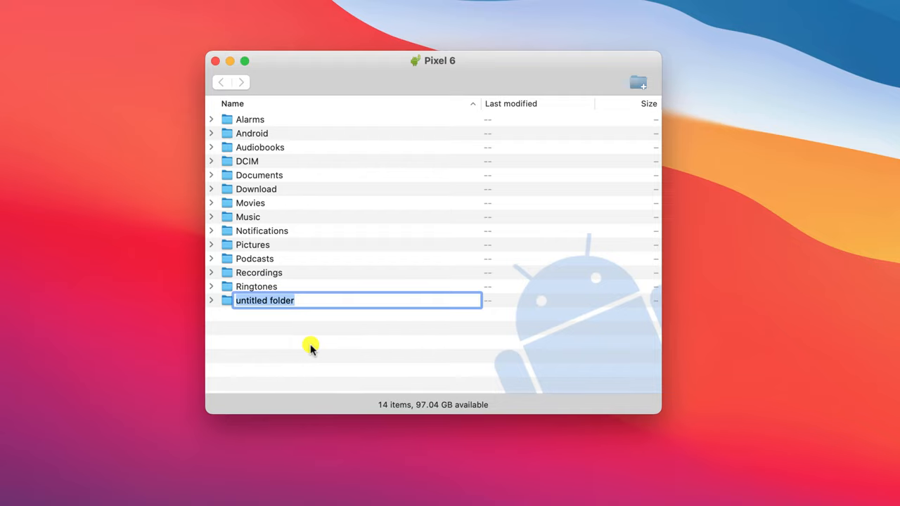
text(GoPro)
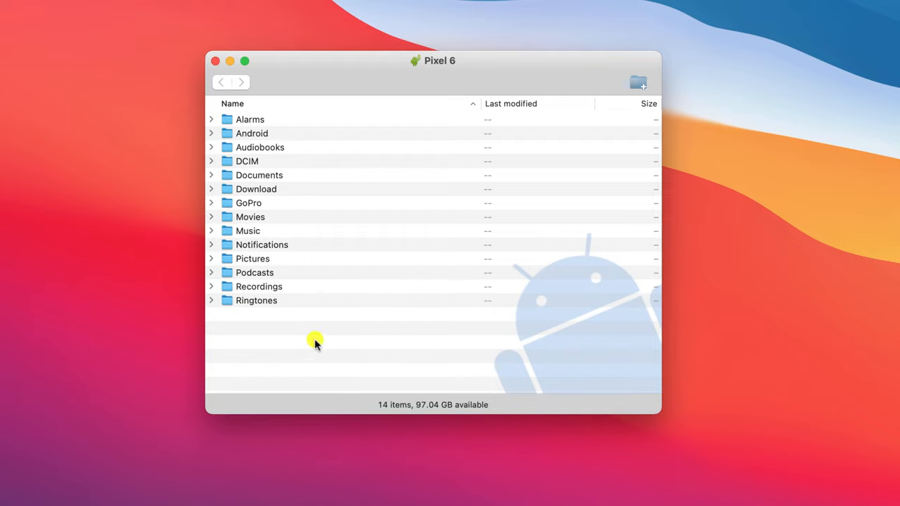
double_click(248, 202)
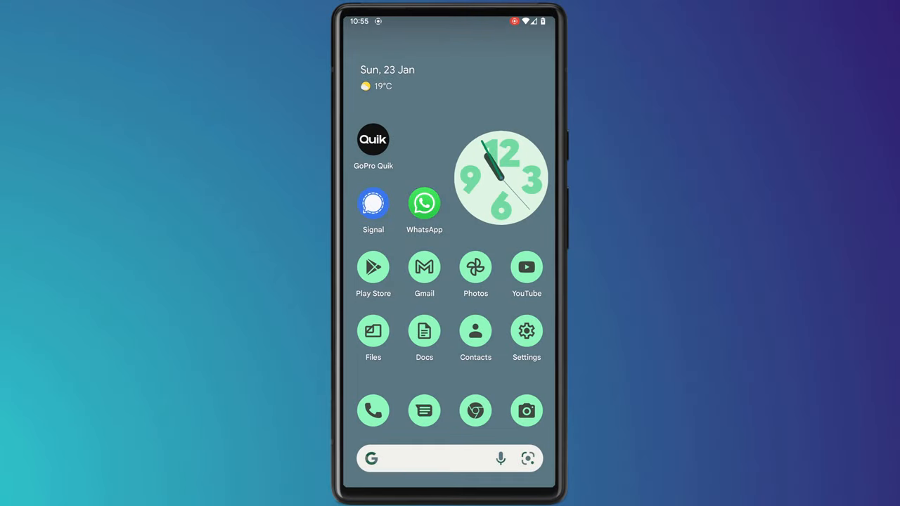
- Show the GoPro tab under Videos in the phone's Files app with the two Rufus&Pepper clips
click(373, 332)
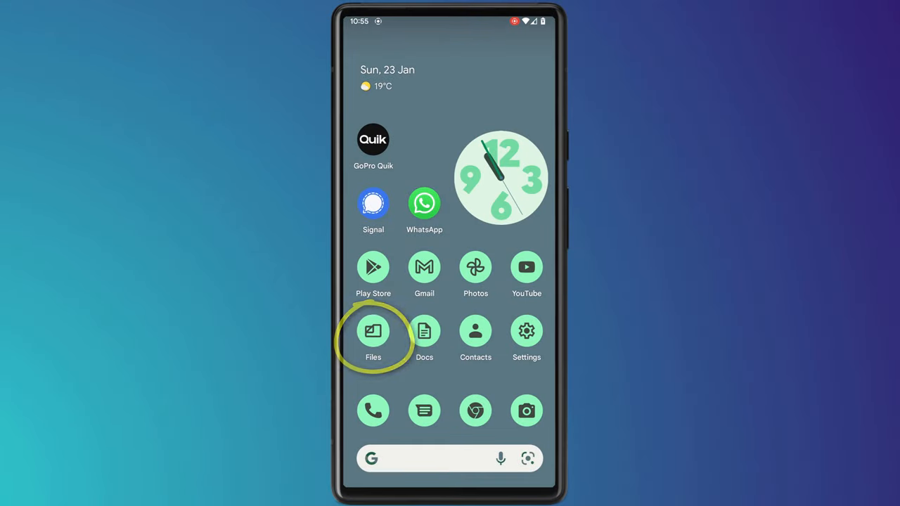
click(373, 332)
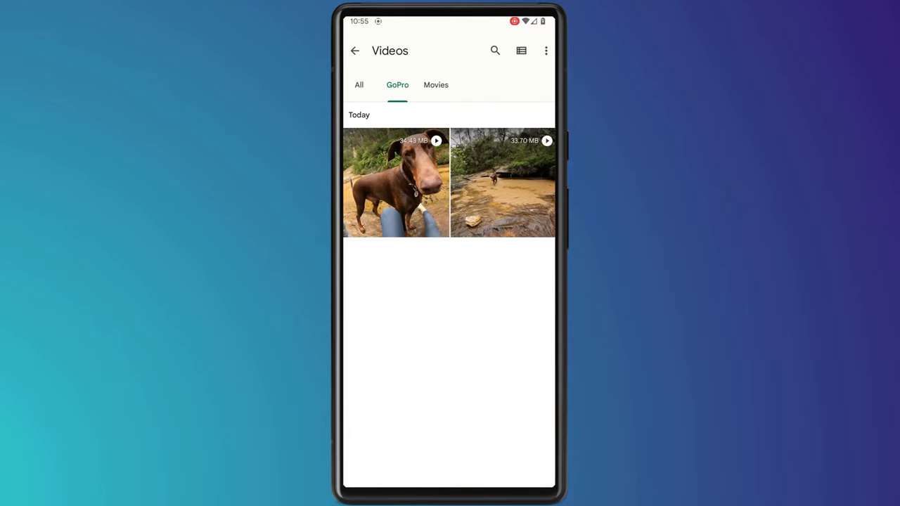
click(395, 183)
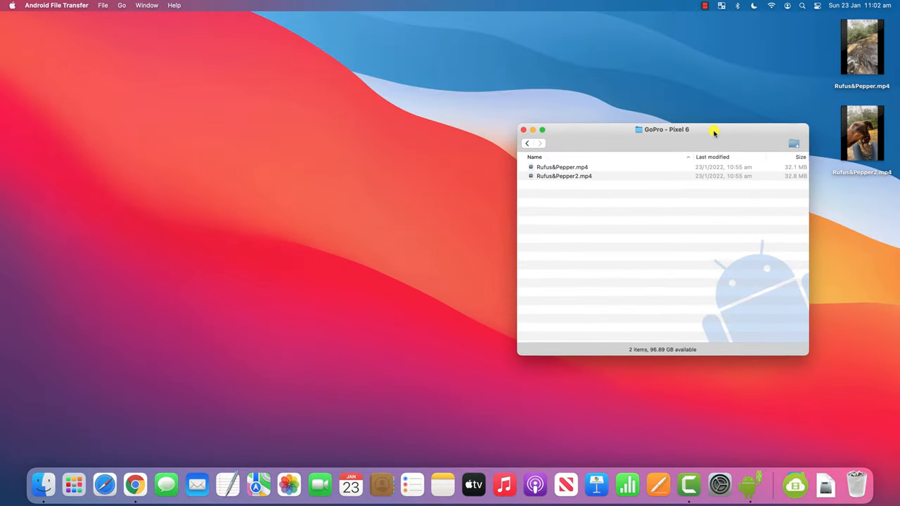
mouse_move(42, 481)
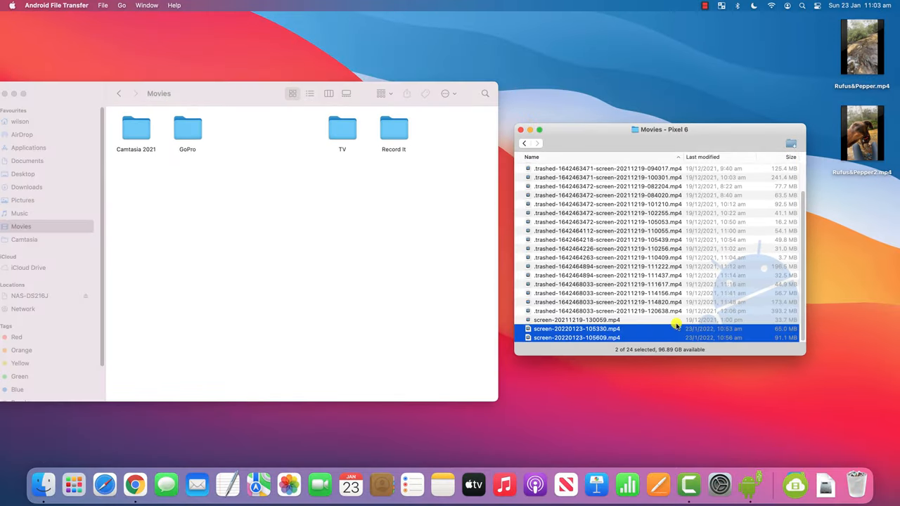
- Drag the two newest screen recordings from the Pixel 6's Movies folder into the Mac's Movies folder
drag(577, 332, 264, 200)
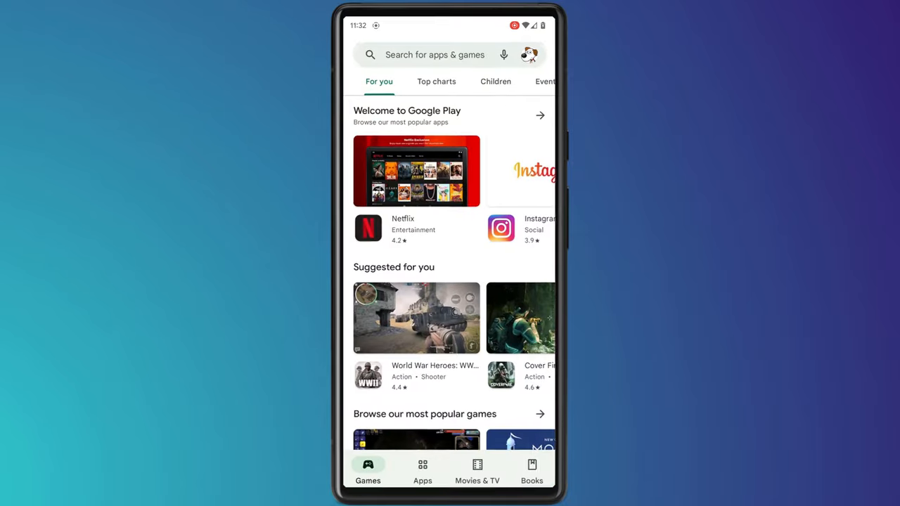
- Search Google Play for 'airdroid' and choose AirDroid: File & Remote Access
text(airdroid)
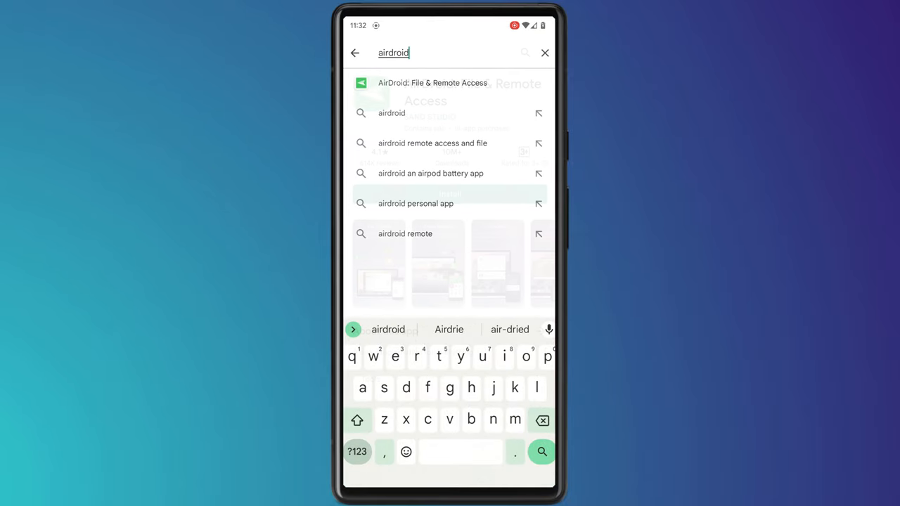
click(438, 83)
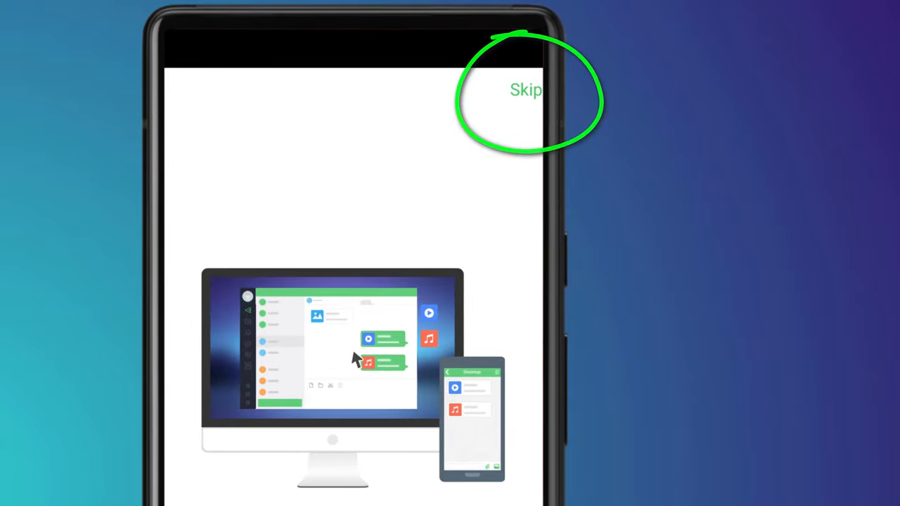
- Skip AirDroid's intro, grant all-files access, and show the AirDroid Web connection screen
click(527, 90)
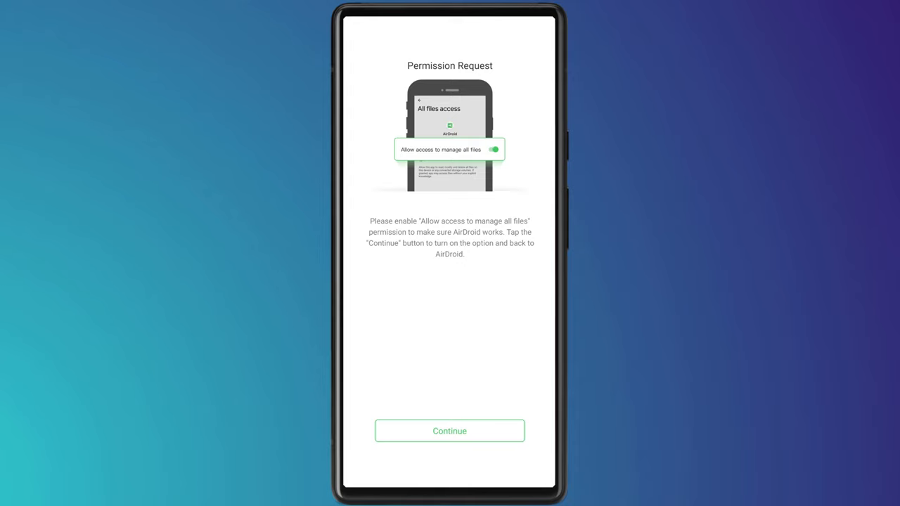
click(450, 431)
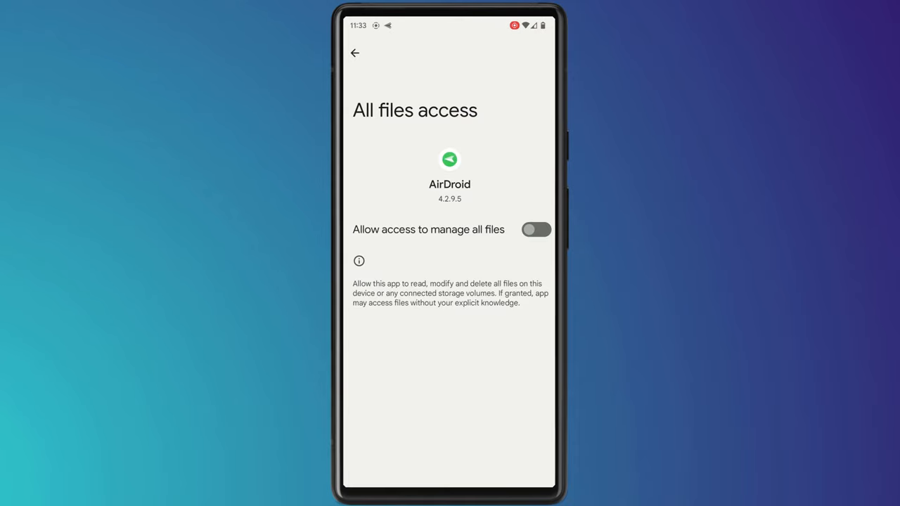
click(536, 229)
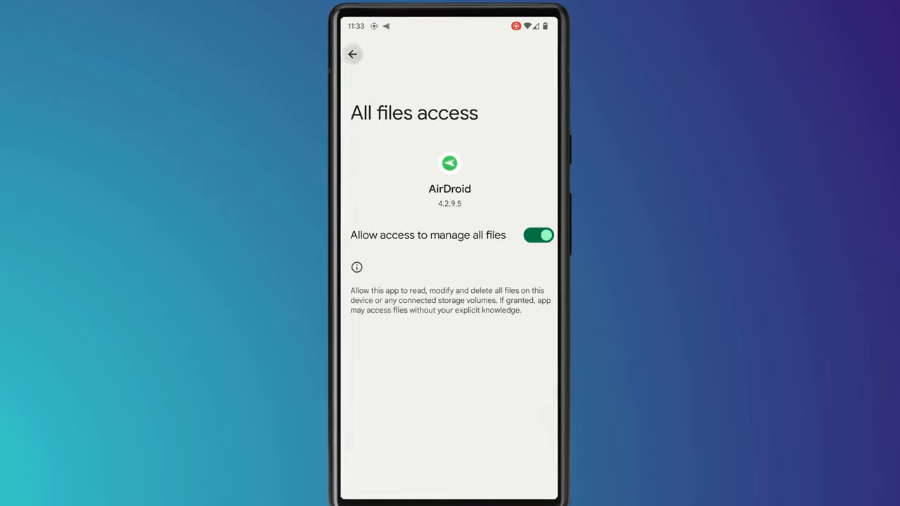
click(358, 54)
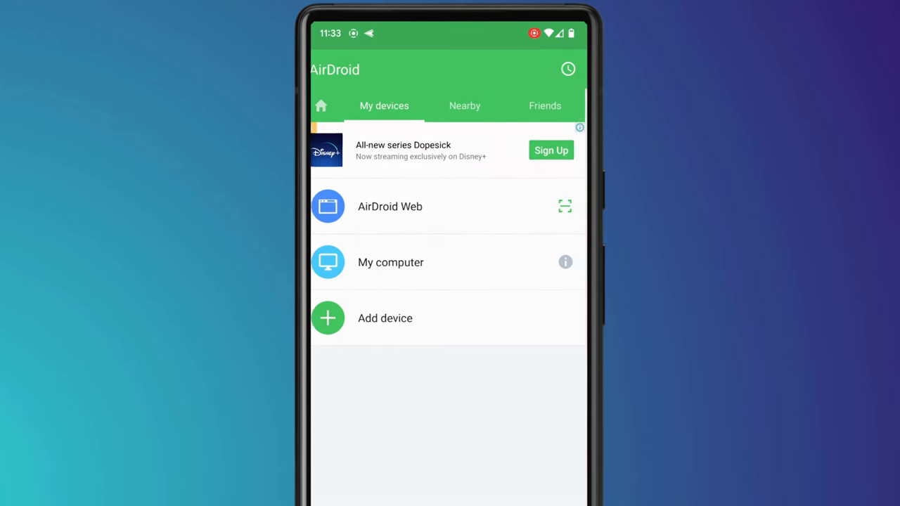
click(388, 205)
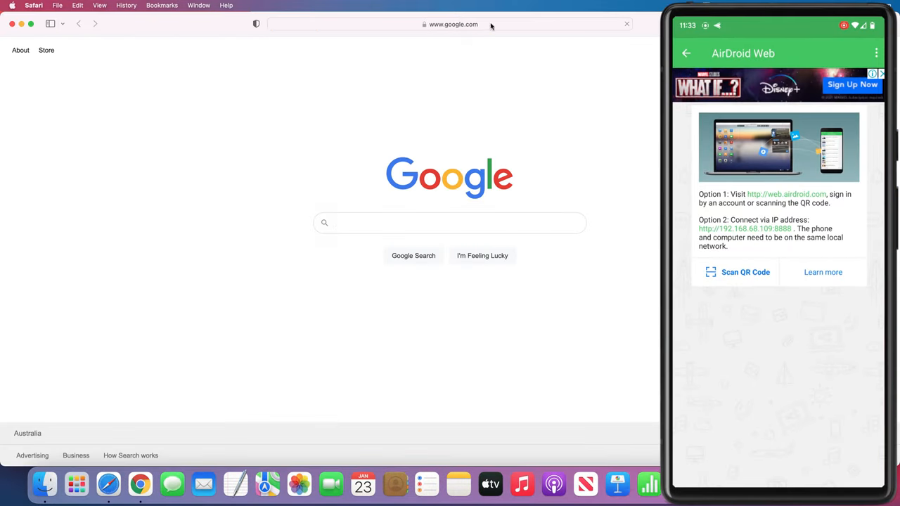
- Browse to 192.168.68.109:8888 in Safari and accept the connection request on the phone
click(450, 24)
text(192.168.68.109:8888)
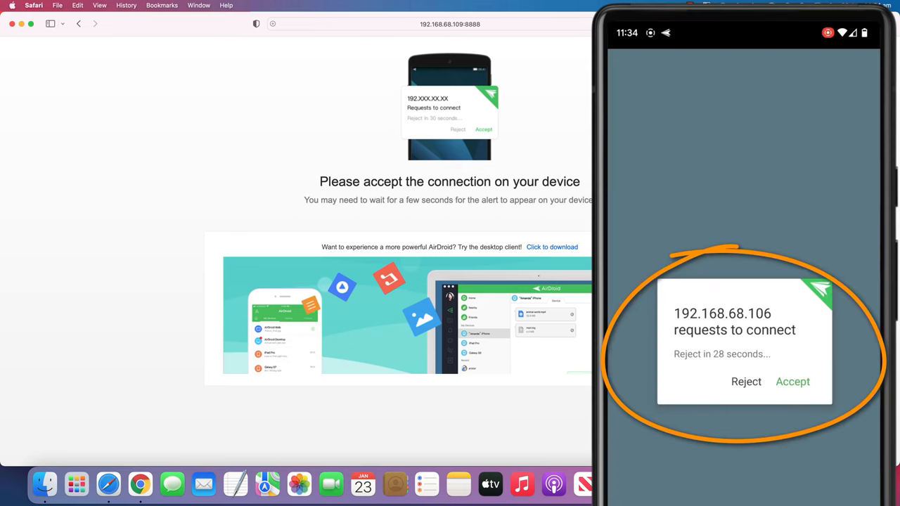
click(794, 383)
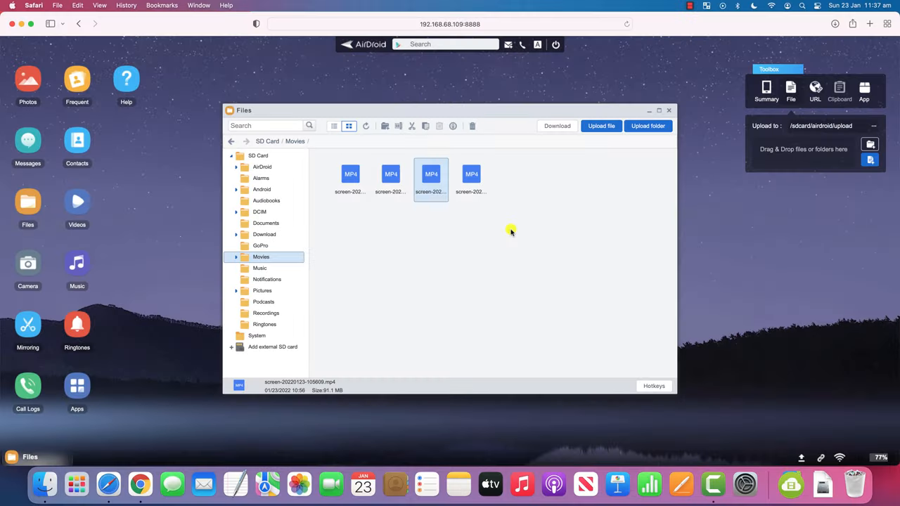
- Download screen-20220123-112745.mp4 from the phone's Movies folder and locate it in Downloads
click(471, 180)
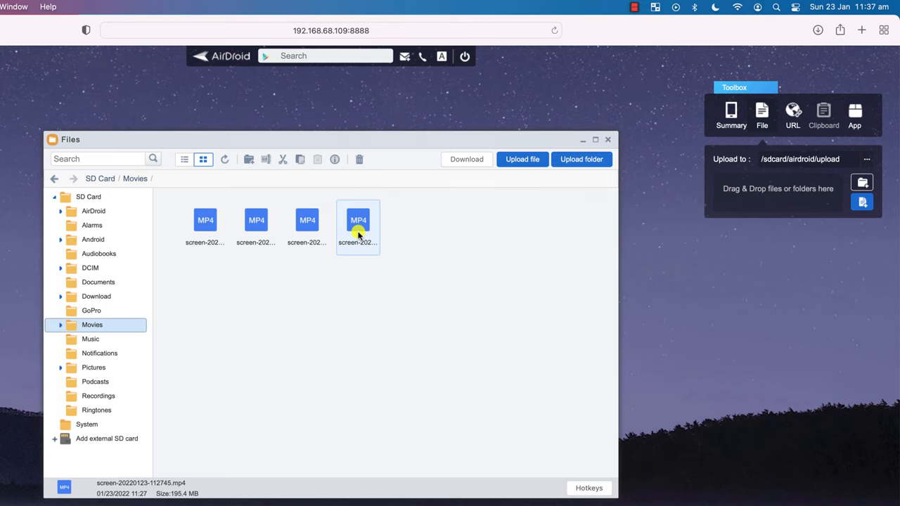
click(467, 159)
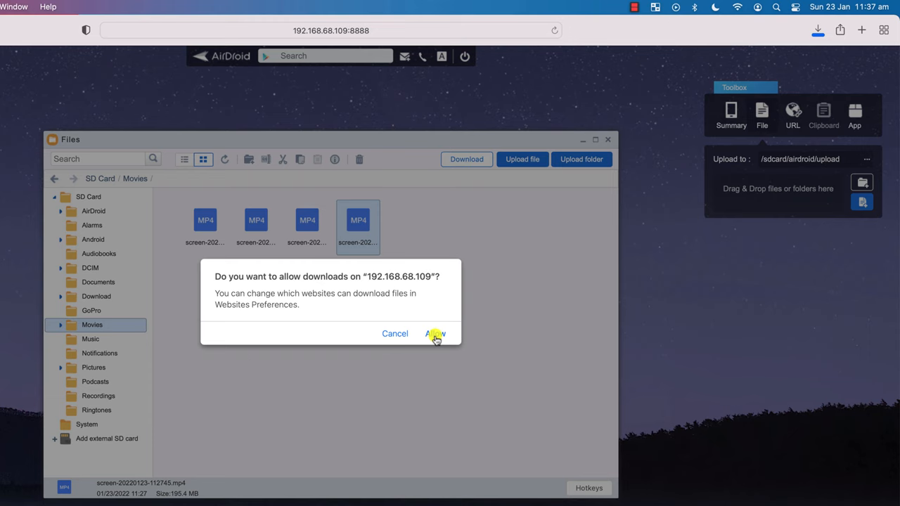
click(436, 333)
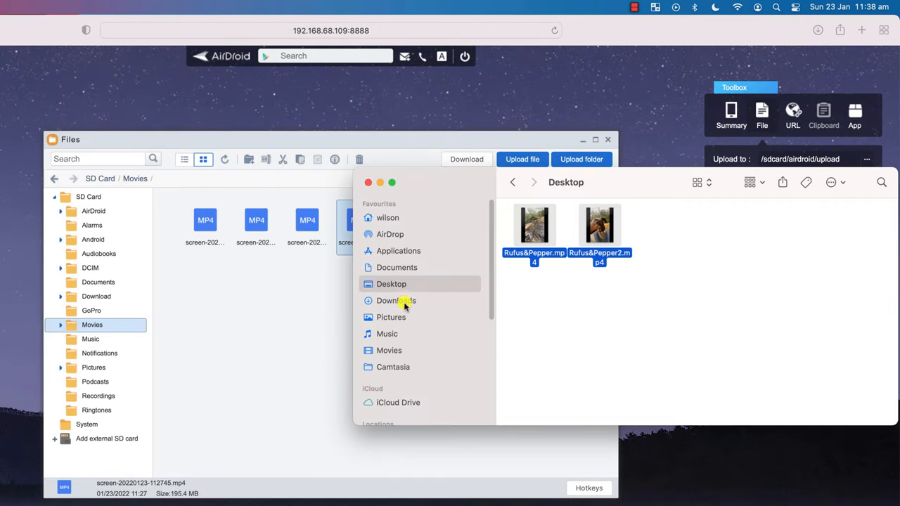
click(394, 301)
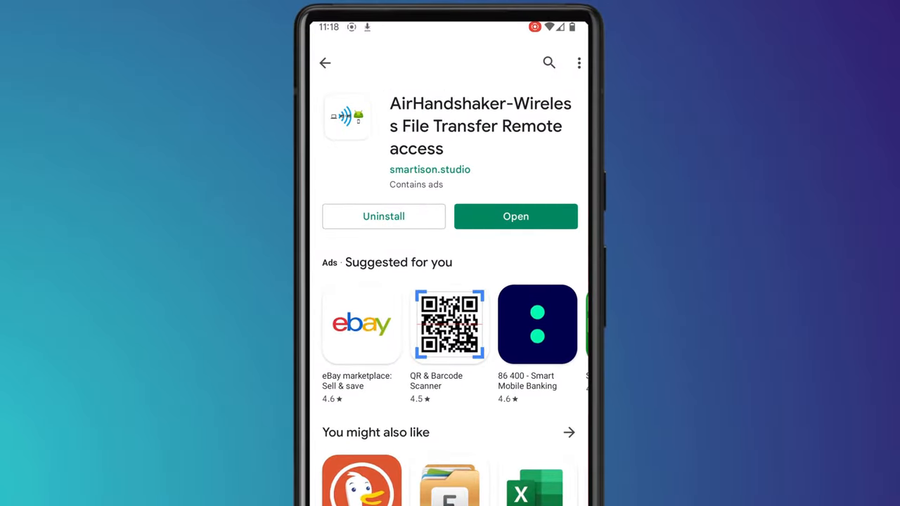
- Launch HandShaker from its Play Store page and allow location access while using the app
click(515, 217)
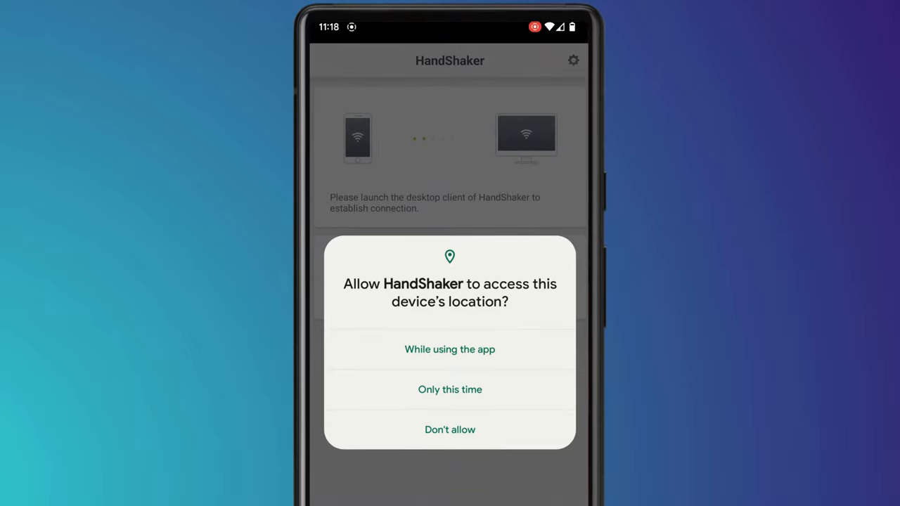
click(450, 349)
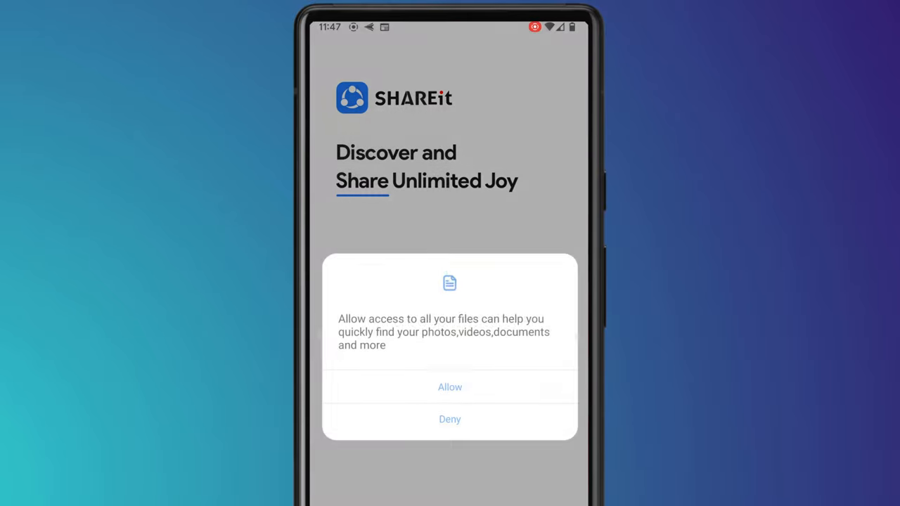
- Allow SHAREit access to all files and to make and manage phone calls
click(450, 388)
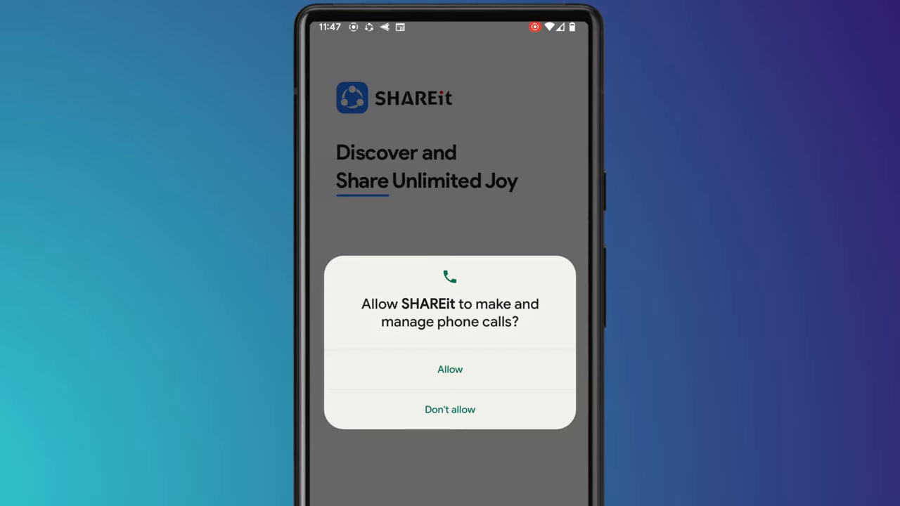
click(450, 368)
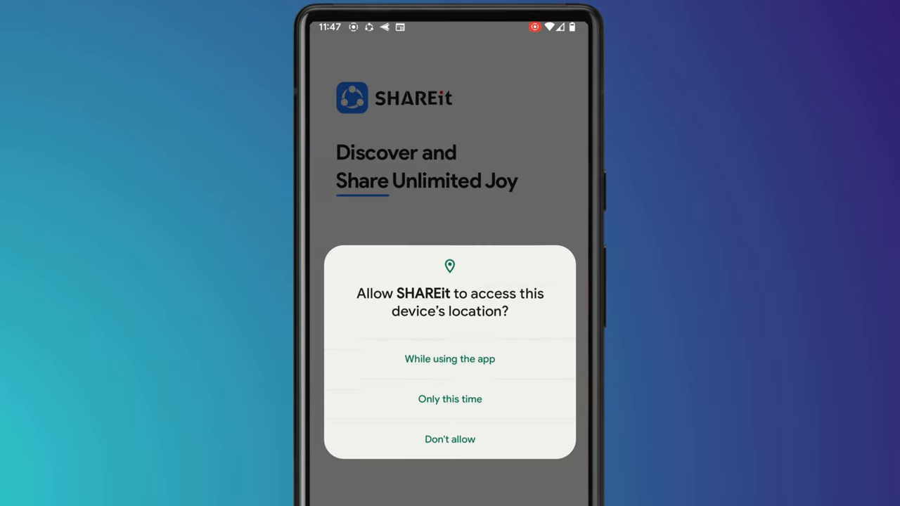